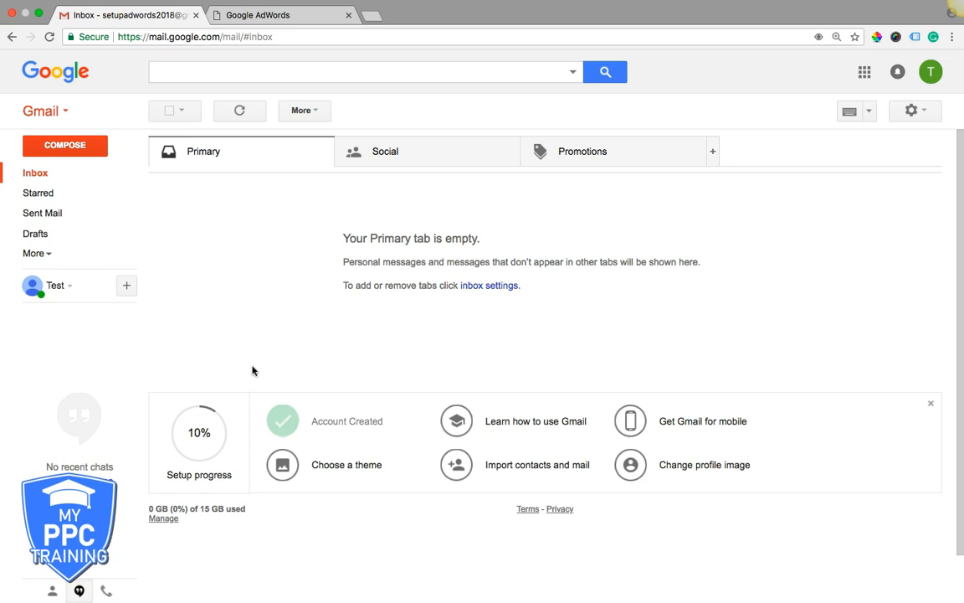
{"action": "mouse_move", "coordinate": [221, 237]}
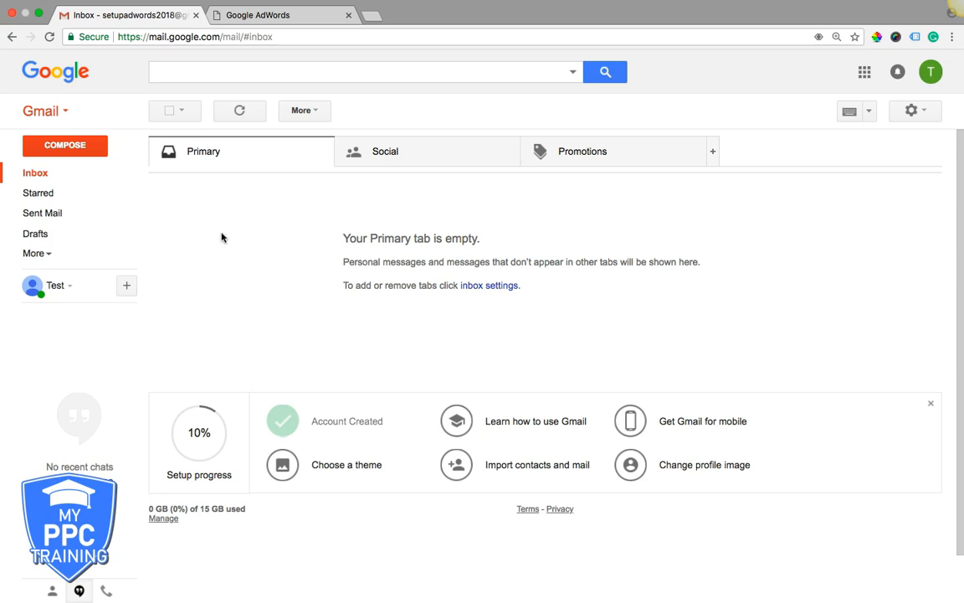
{"action": "mouse_move", "coordinate": [273, 30]}
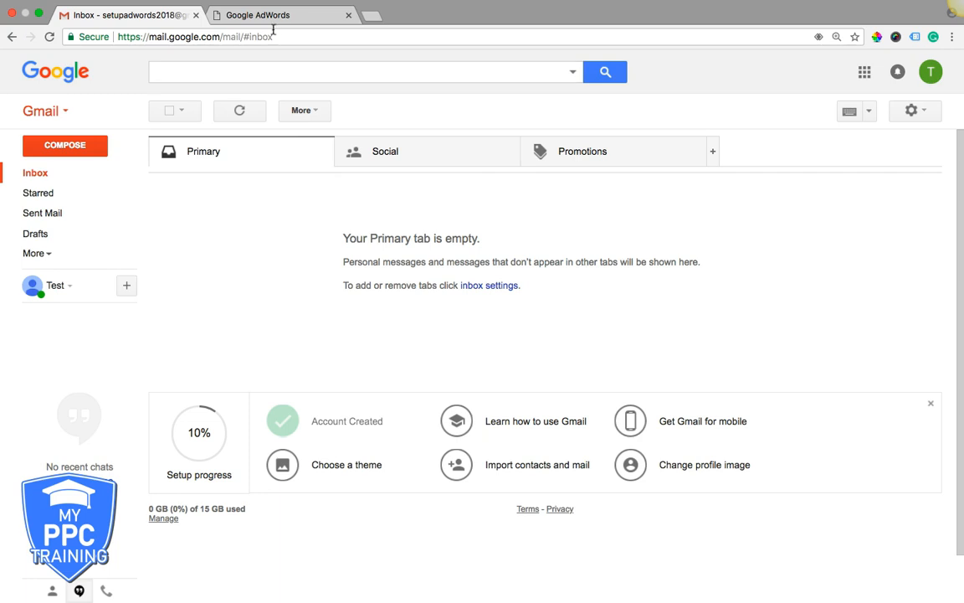
{"action": "mouse_move", "coordinate": [272, 15]}
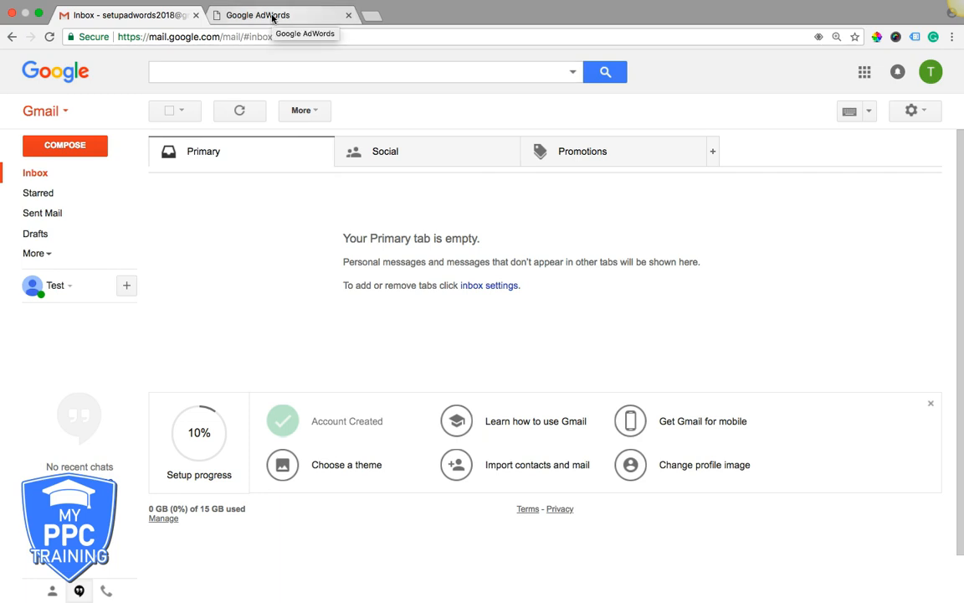
Review the first campaign summary — budget, audience, keywords, bid and ad — and continue to Payment
{"action": "left_click", "coordinate": [281, 15]}
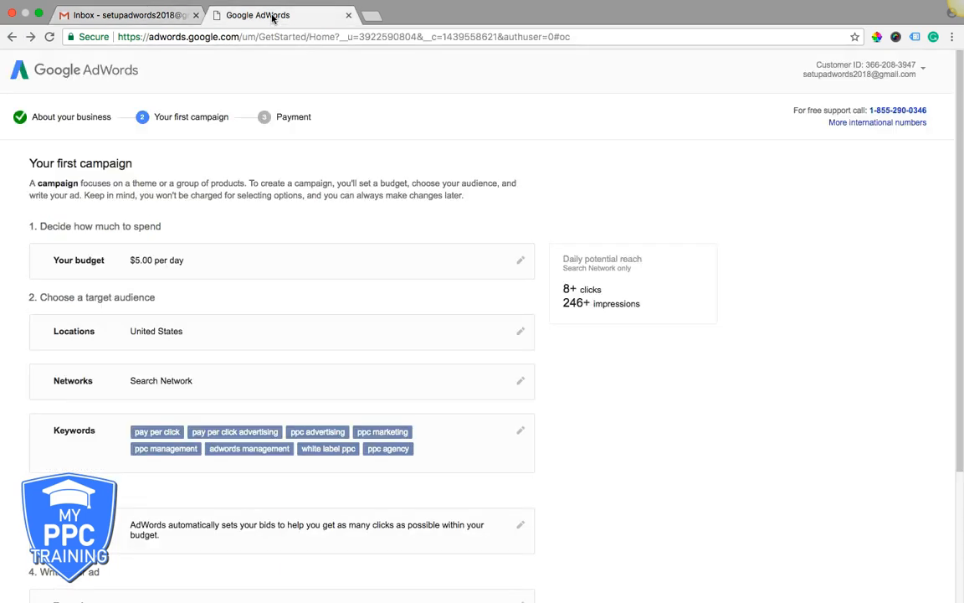
{"action": "mouse_move", "coordinate": [64, 158]}
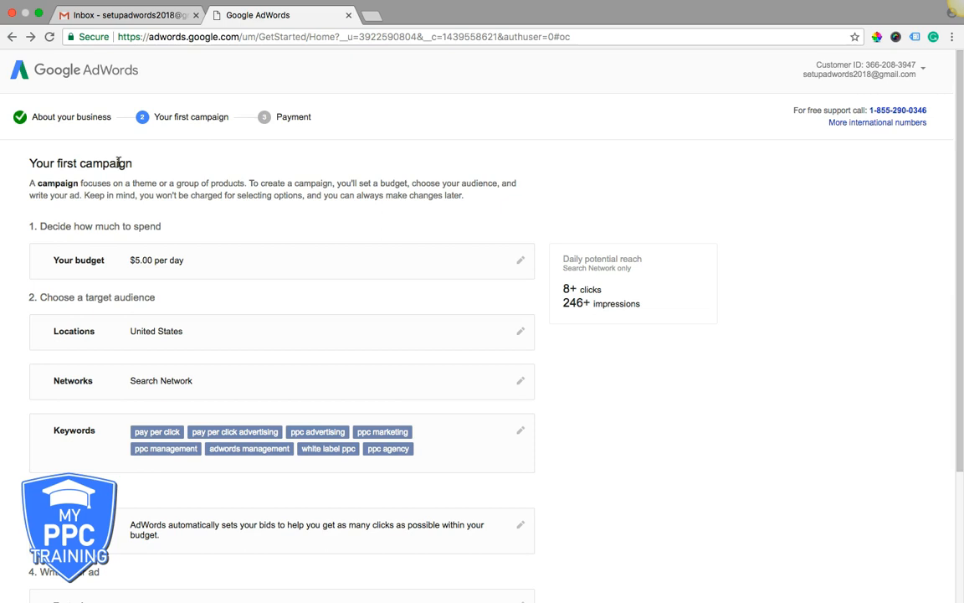
{"action": "mouse_move", "coordinate": [316, 87]}
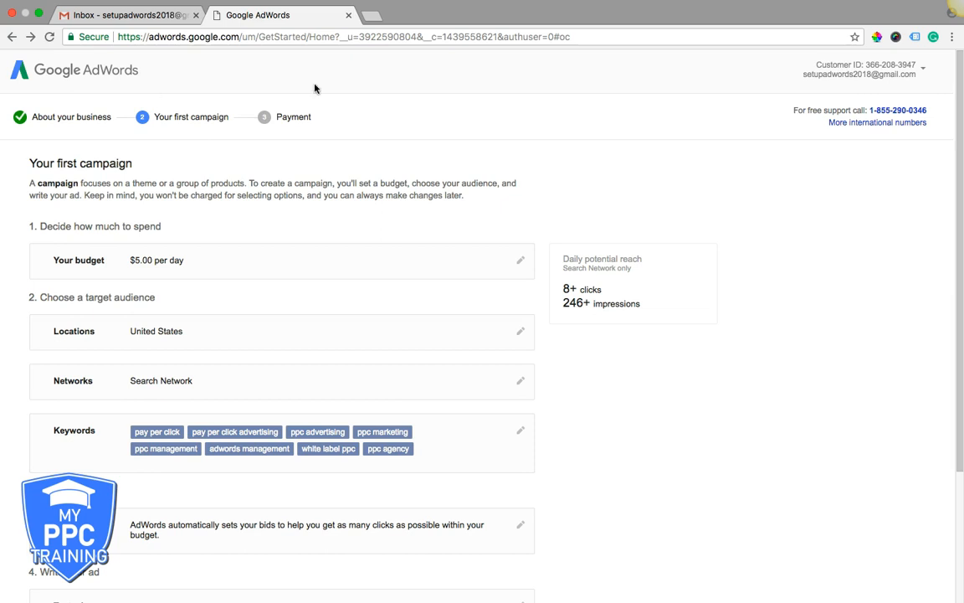
{"action": "scroll", "scroll_direction": "down", "scroll_amount": 3}
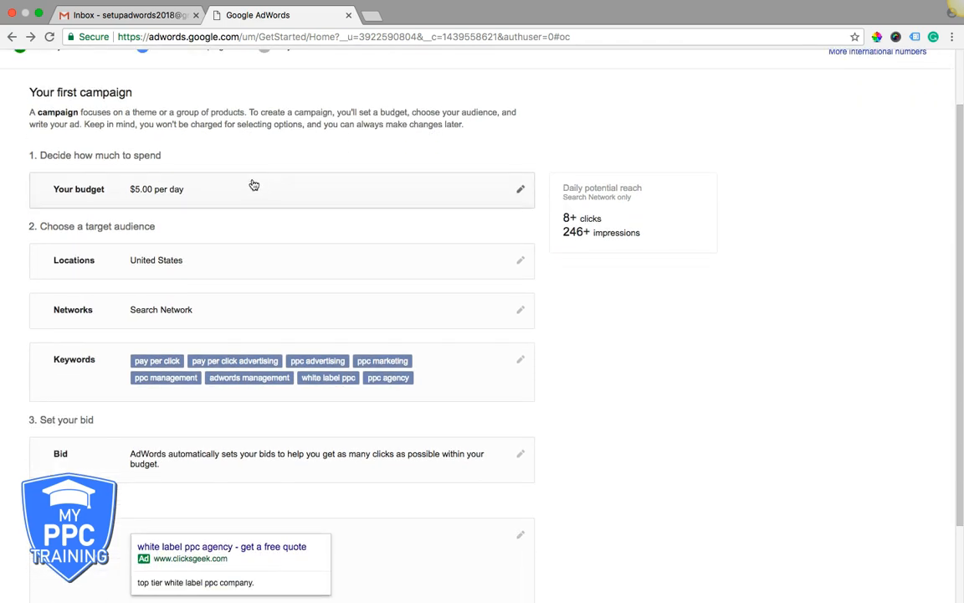
{"action": "mouse_move", "coordinate": [181, 192]}
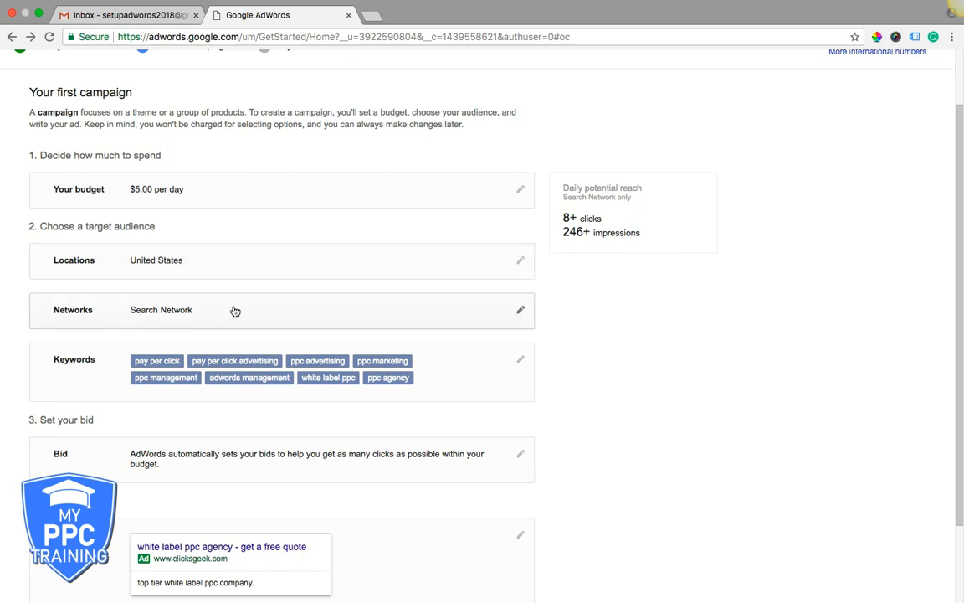
{"action": "scroll", "scroll_direction": "down", "scroll_amount": 3}
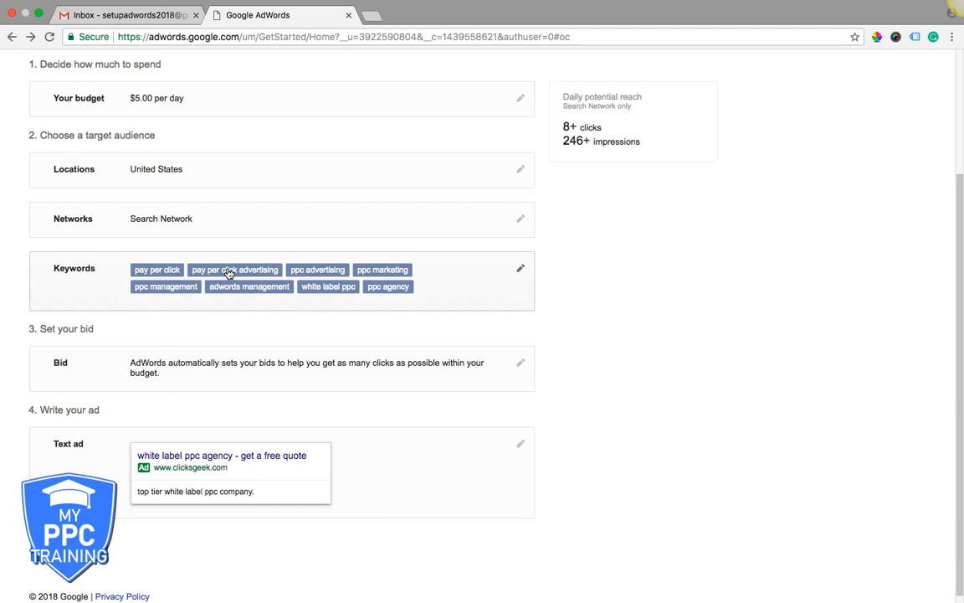
{"action": "mouse_move", "coordinate": [522, 366]}
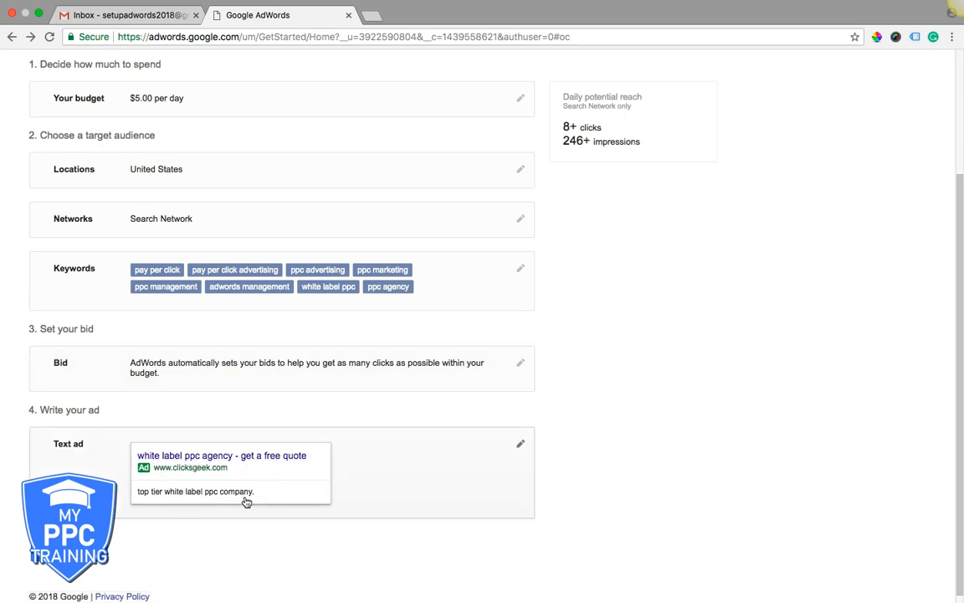
{"action": "scroll", "scroll_direction": "down", "scroll_amount": 3}
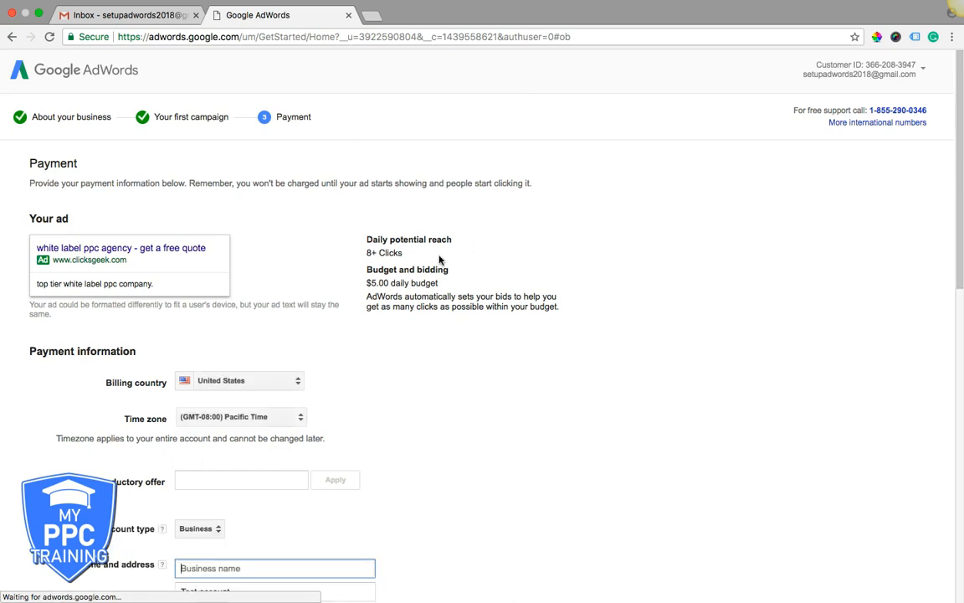
Set the billing time zone to (GMT-05:00) Eastern Time and account type to Individual
{"action": "scroll", "scroll_direction": "down", "scroll_amount": 3}
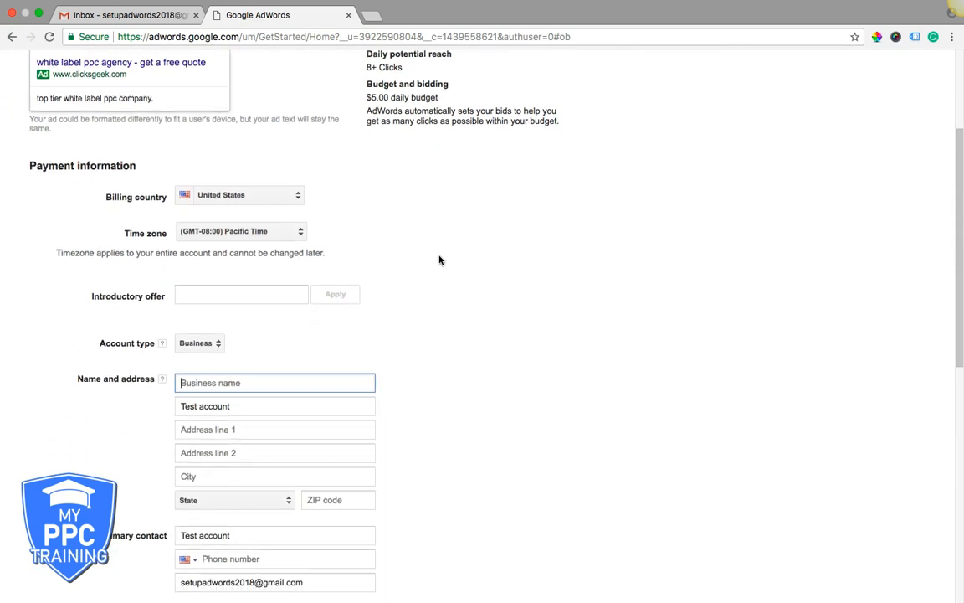
{"action": "left_click", "coordinate": [241, 231]}
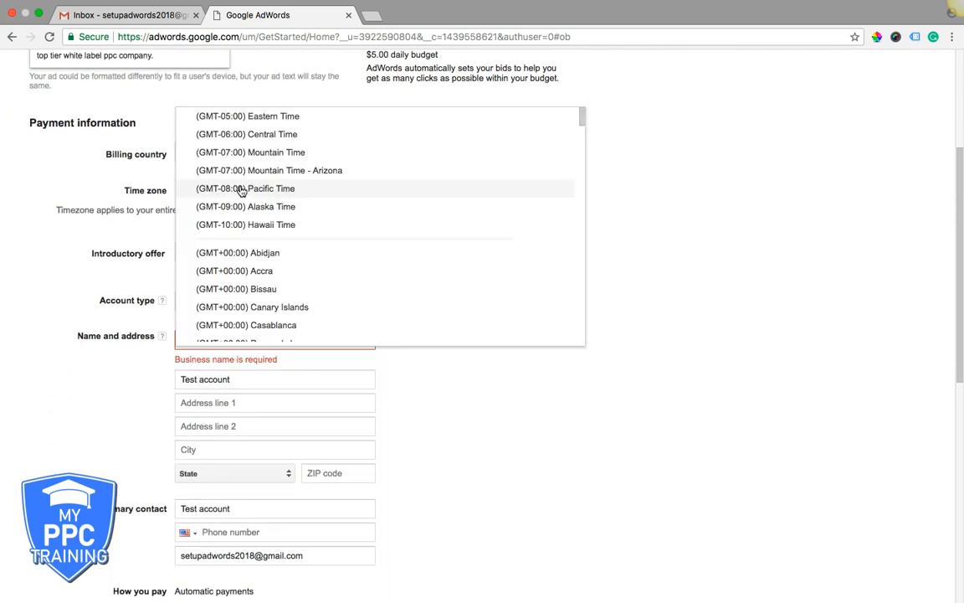
{"action": "left_click", "coordinate": [246, 115]}
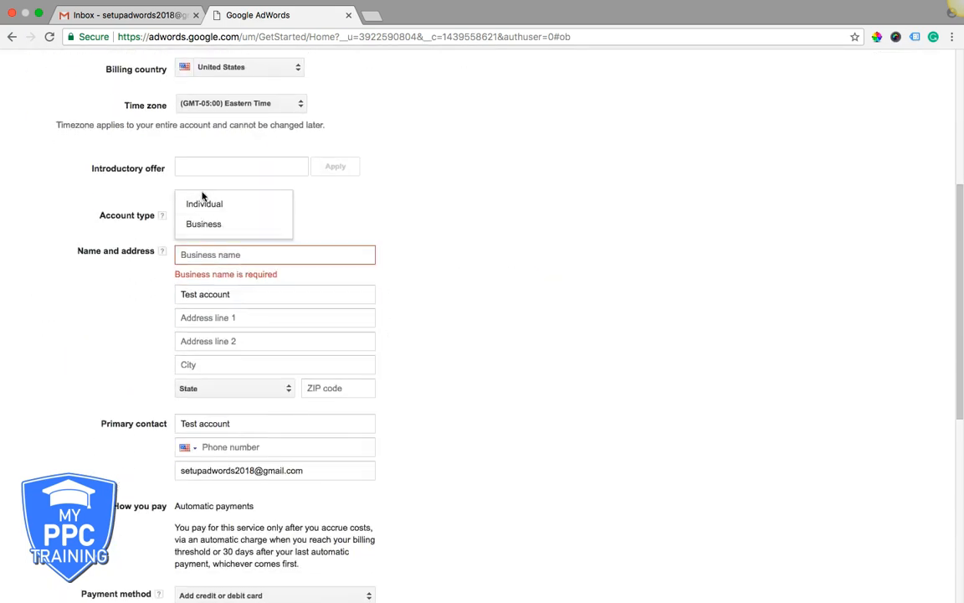
{"action": "left_click", "coordinate": [204, 204]}
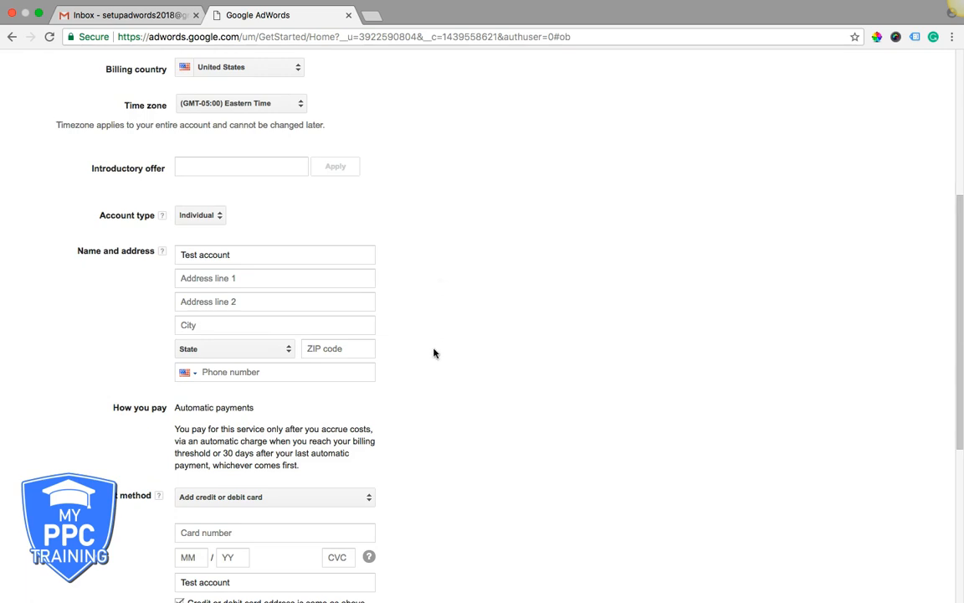
Submit the payment step with 'Finish and create ad' to create the account
{"action": "scroll", "scroll_direction": "down", "scroll_amount": 3}
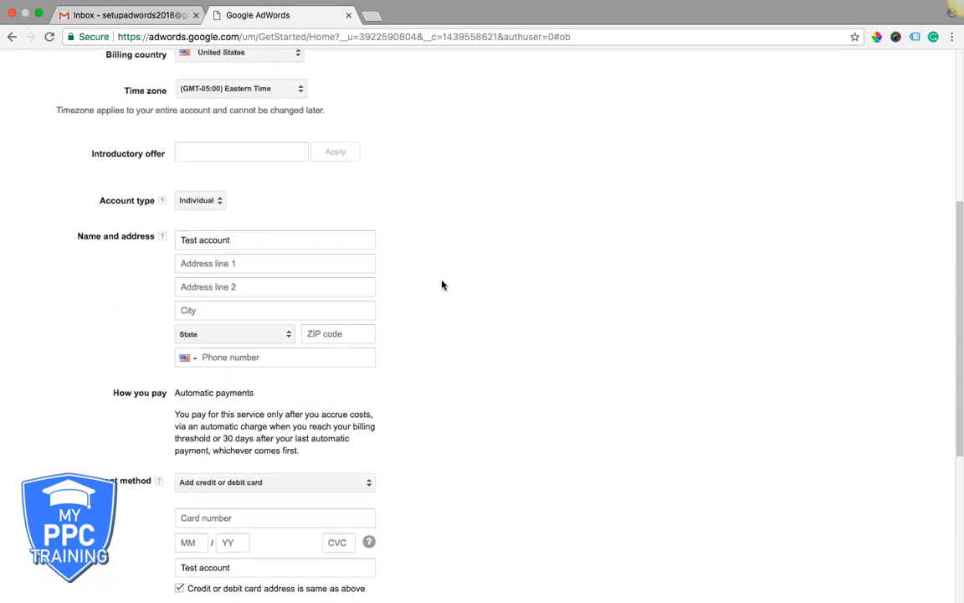
{"action": "scroll", "scroll_direction": "down", "scroll_amount": 3}
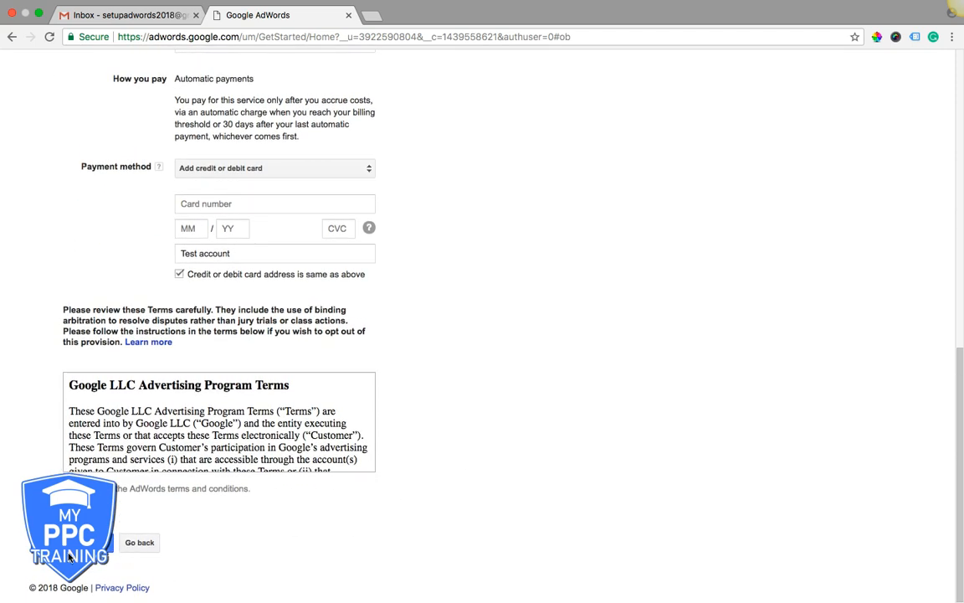
{"action": "mouse_move", "coordinate": [72, 556]}
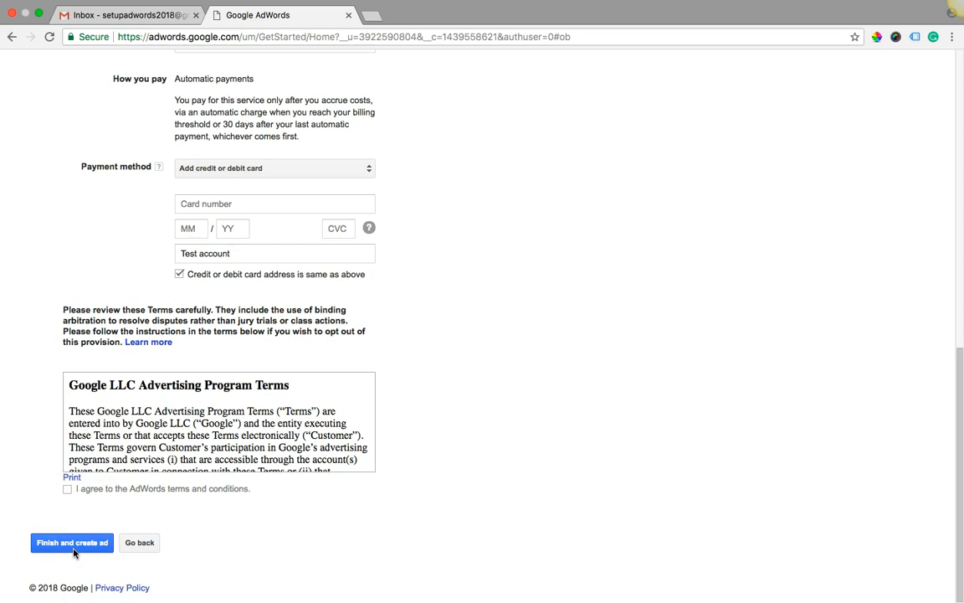
{"action": "left_click", "coordinate": [72, 542]}
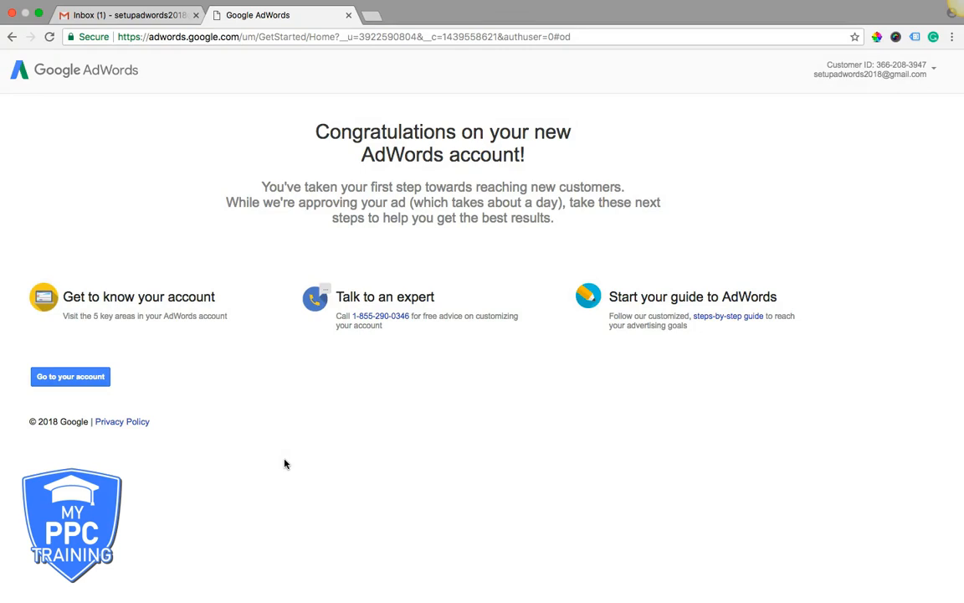
{"action": "mouse_move", "coordinate": [188, 227]}
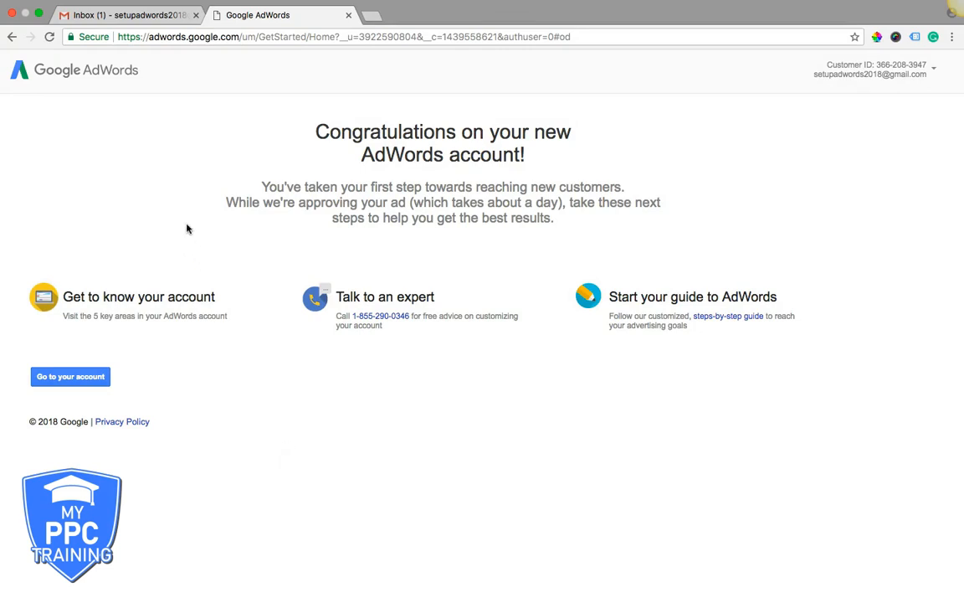
{"action": "mouse_move", "coordinate": [491, 170]}
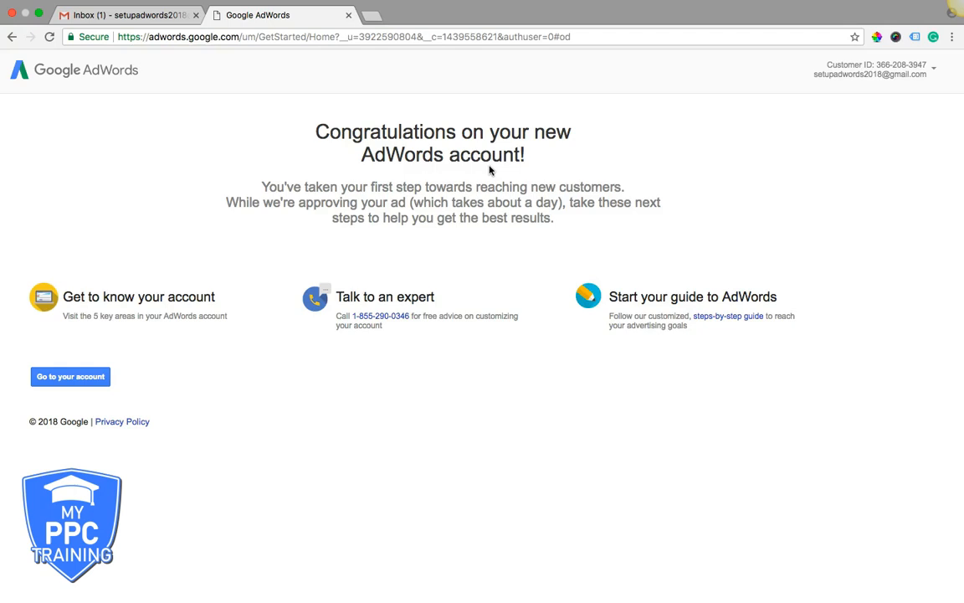
{"action": "mouse_move", "coordinate": [412, 363]}
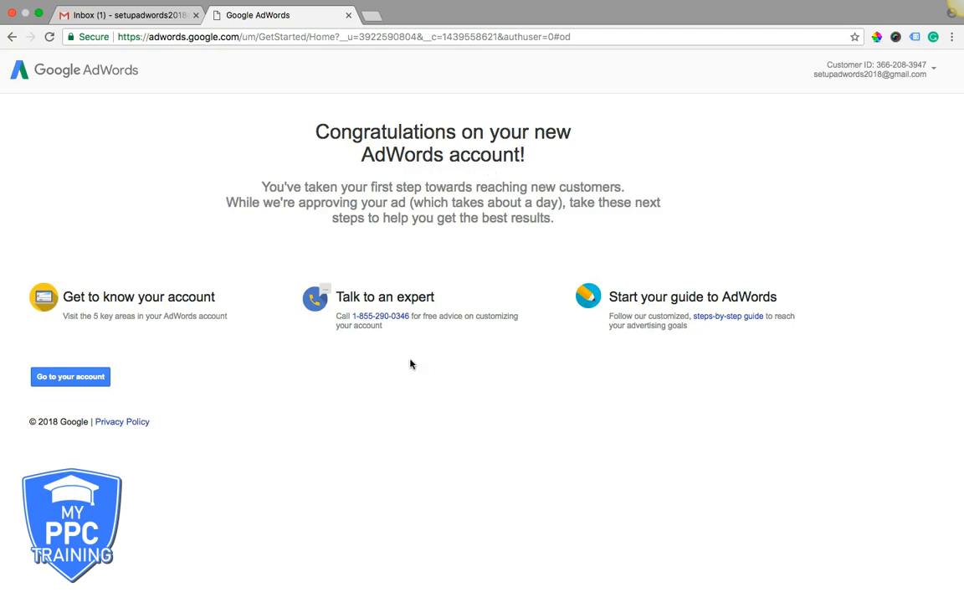
{"action": "mouse_move", "coordinate": [150, 258]}
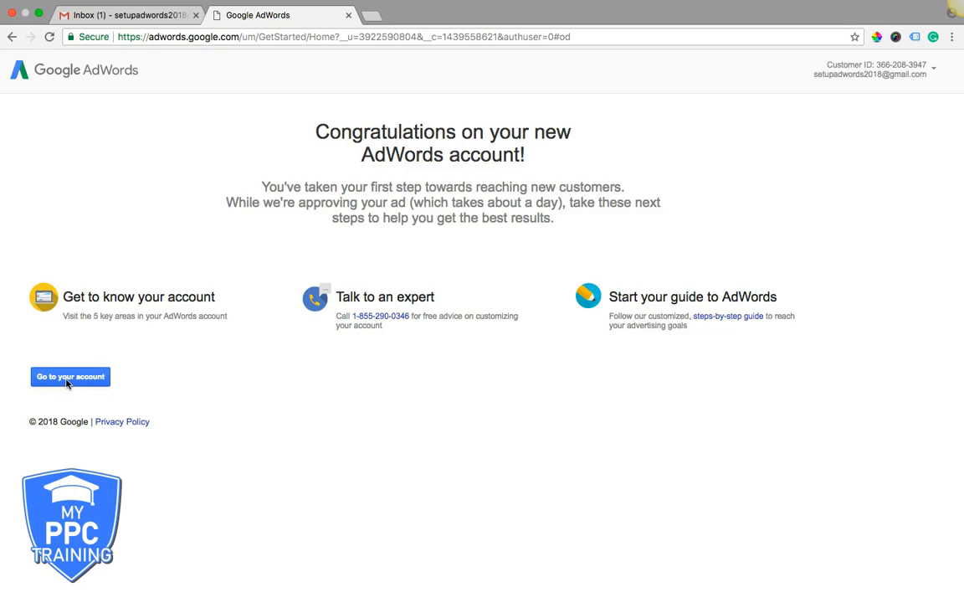
Leave the congratulations page via 'Go to your account' to reach the dashboard
{"action": "left_click", "coordinate": [70, 375]}
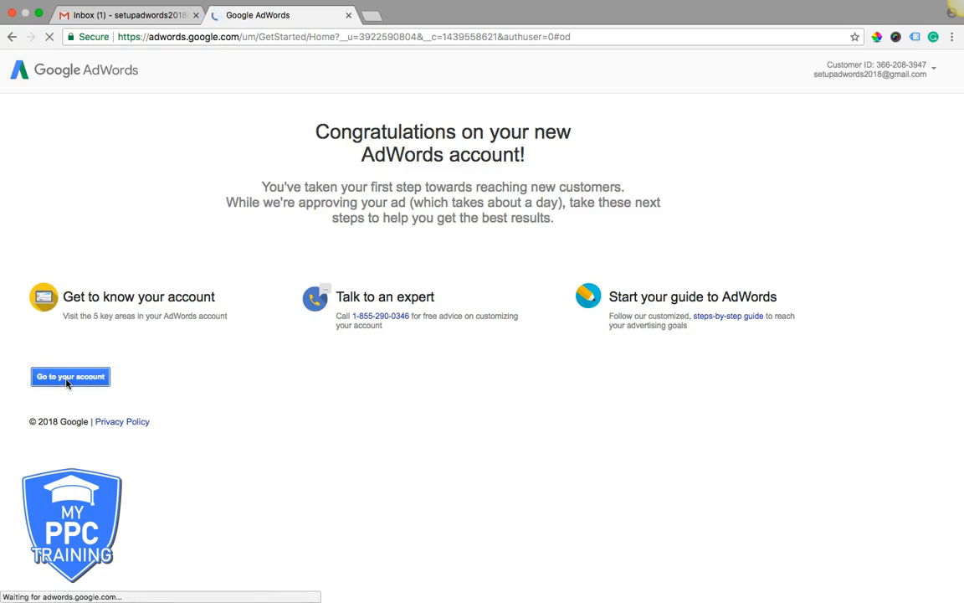
{"action": "left_click", "coordinate": [70, 375]}
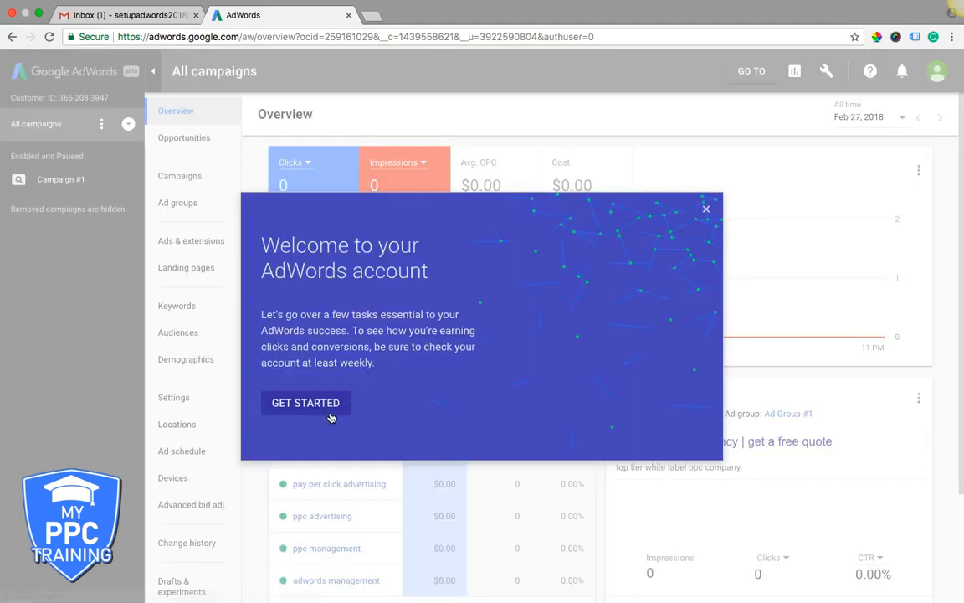
Dismiss the welcome guide and show the list of all campaigns
{"action": "left_click", "coordinate": [706, 208]}
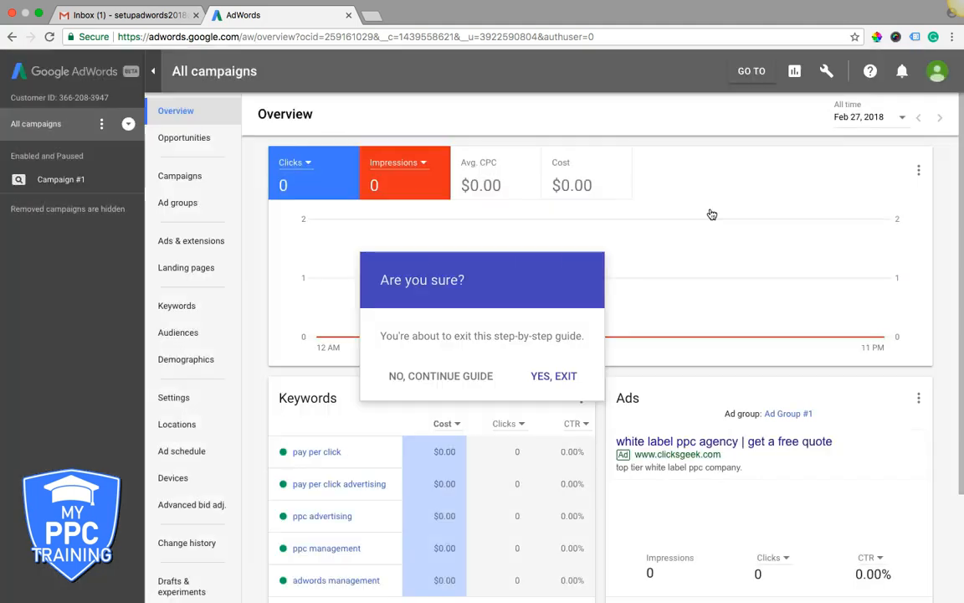
{"action": "mouse_move", "coordinate": [60, 179]}
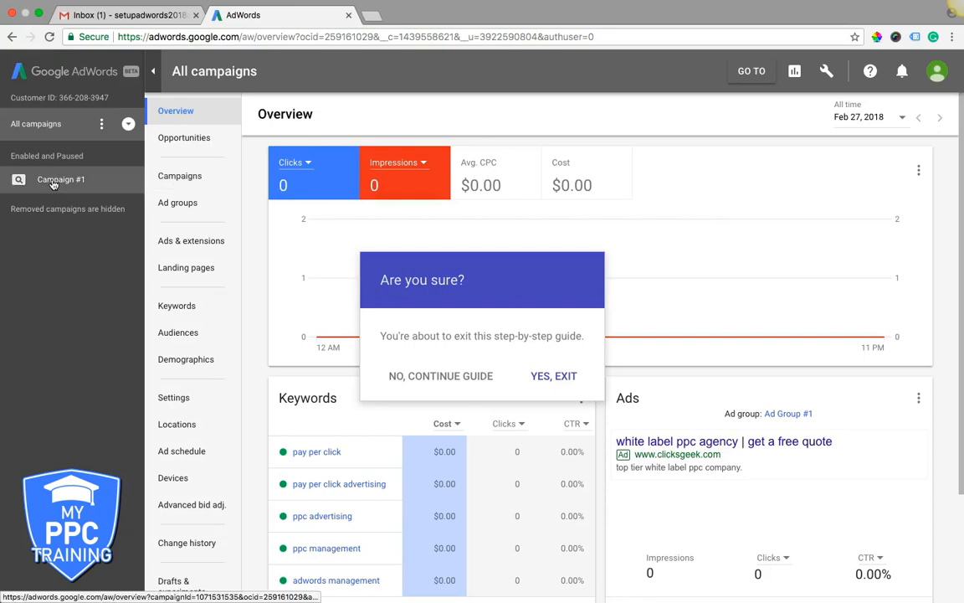
{"action": "left_click", "coordinate": [180, 176]}
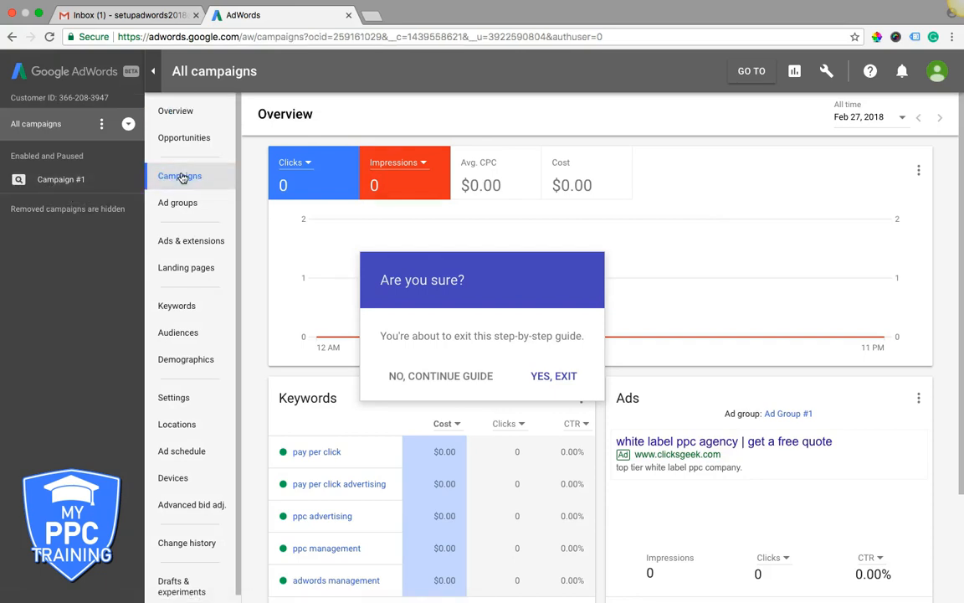
{"action": "left_click", "coordinate": [179, 176]}
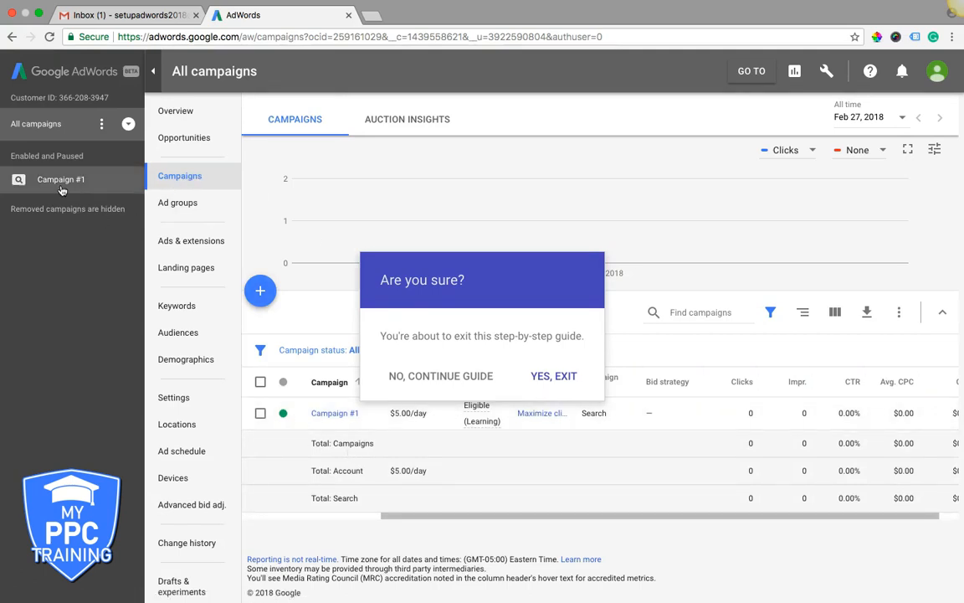
{"action": "mouse_move", "coordinate": [60, 179]}
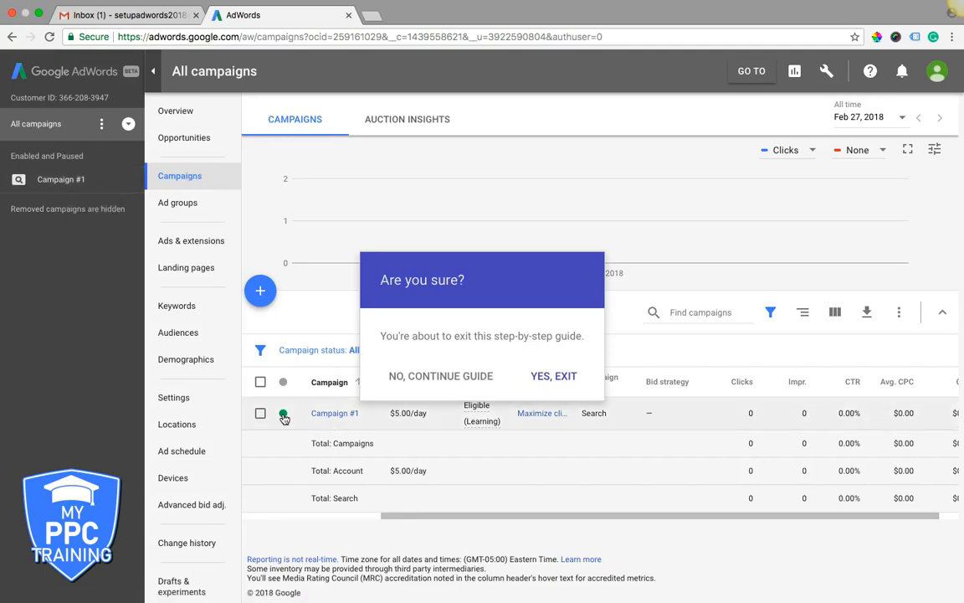
Pause Campaign #1 from its status dot and choose 'No, continue guide'
{"action": "left_click", "coordinate": [283, 414]}
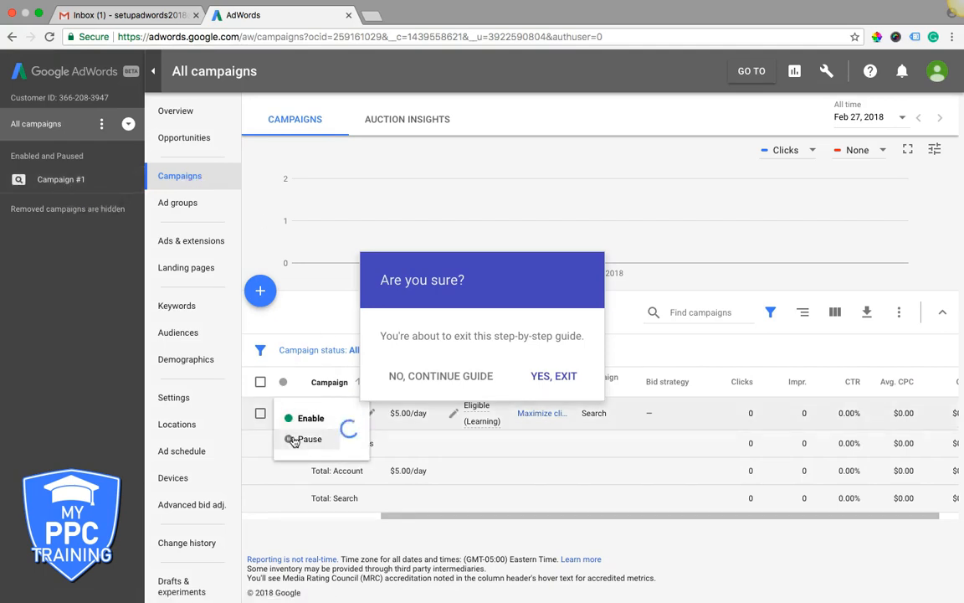
{"action": "left_click", "coordinate": [308, 439]}
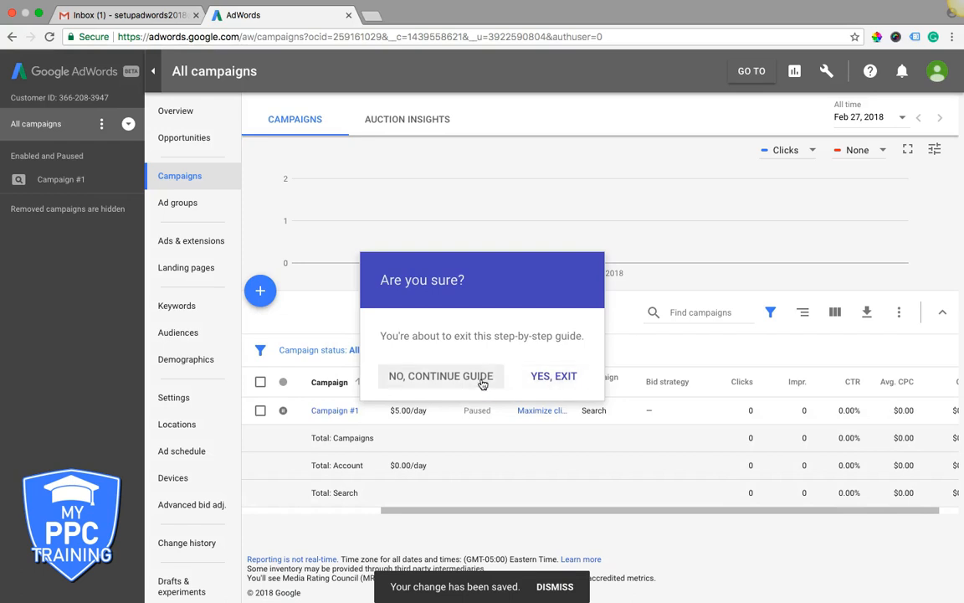
{"action": "left_click", "coordinate": [555, 375]}
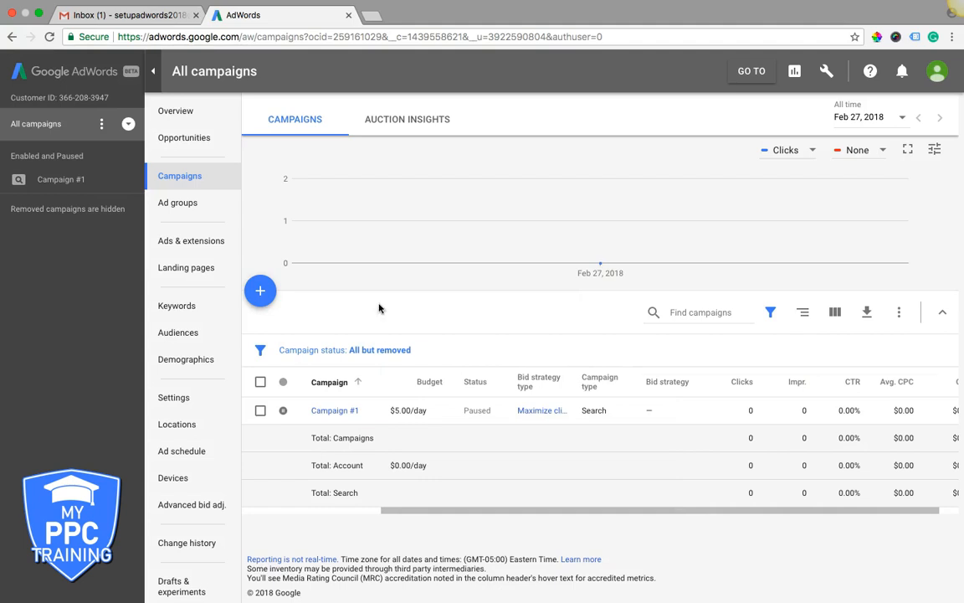
{"action": "mouse_move", "coordinate": [291, 316]}
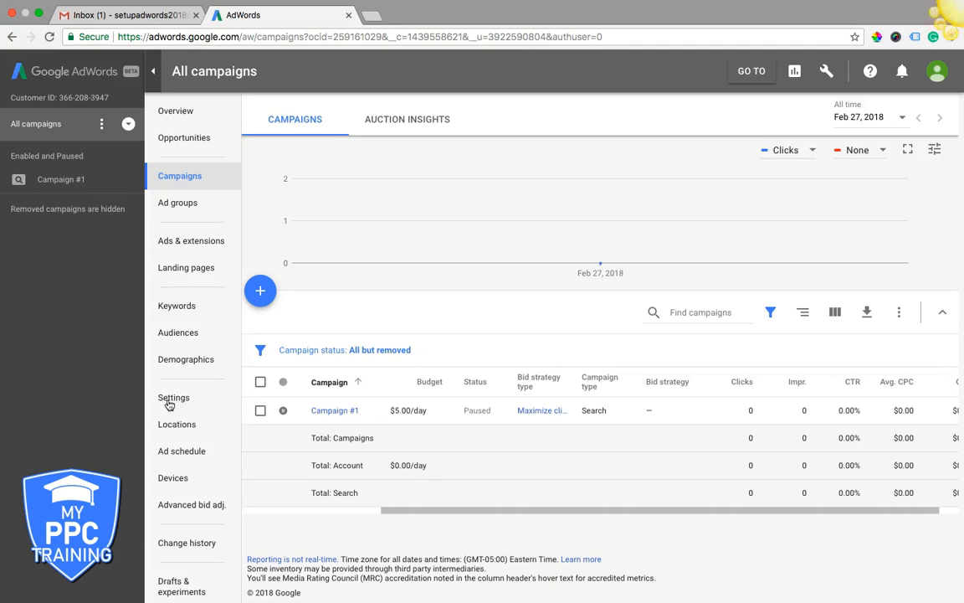
{"action": "mouse_move", "coordinate": [261, 291]}
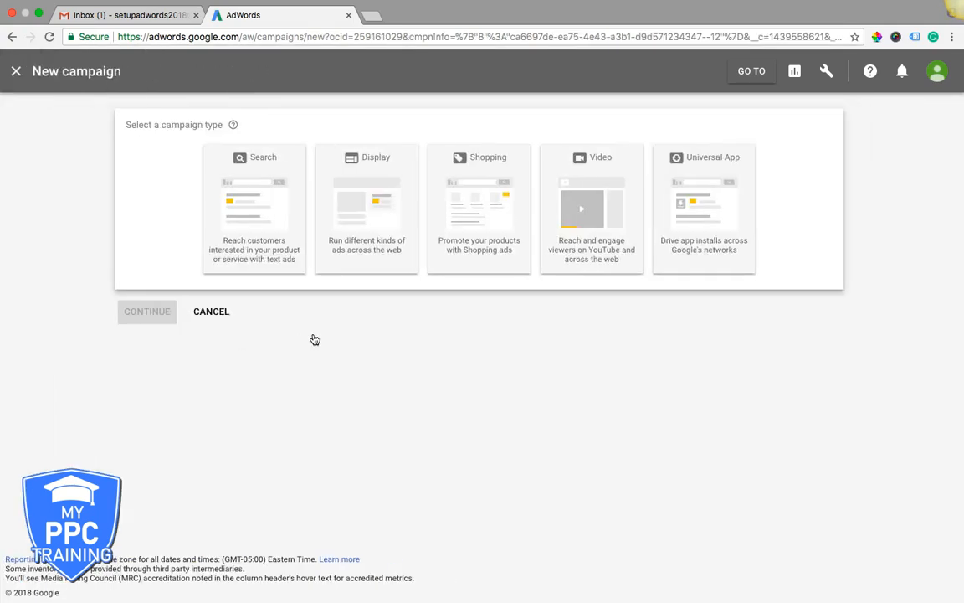
{"action": "mouse_move", "coordinate": [518, 194]}
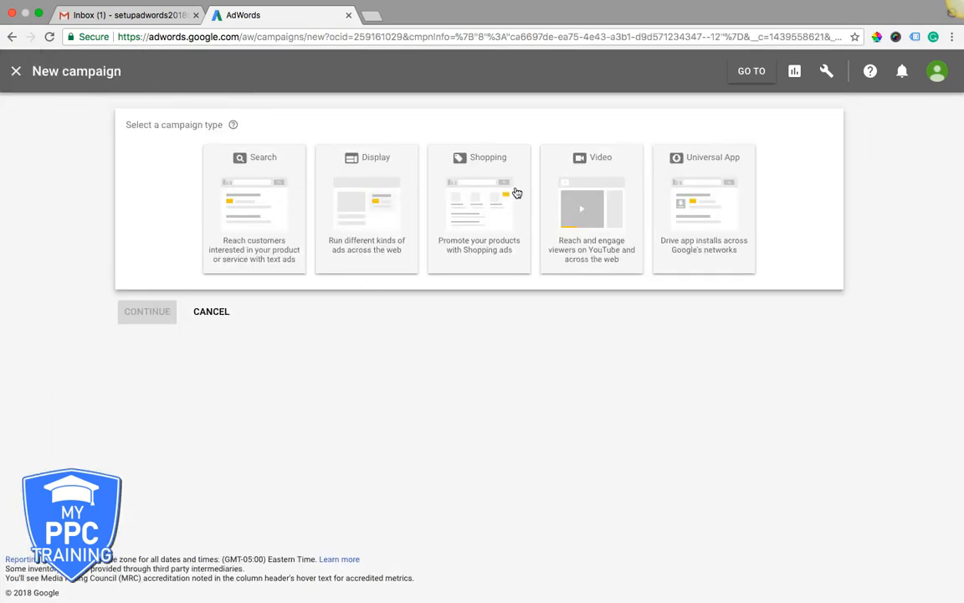
{"action": "mouse_move", "coordinate": [599, 187]}
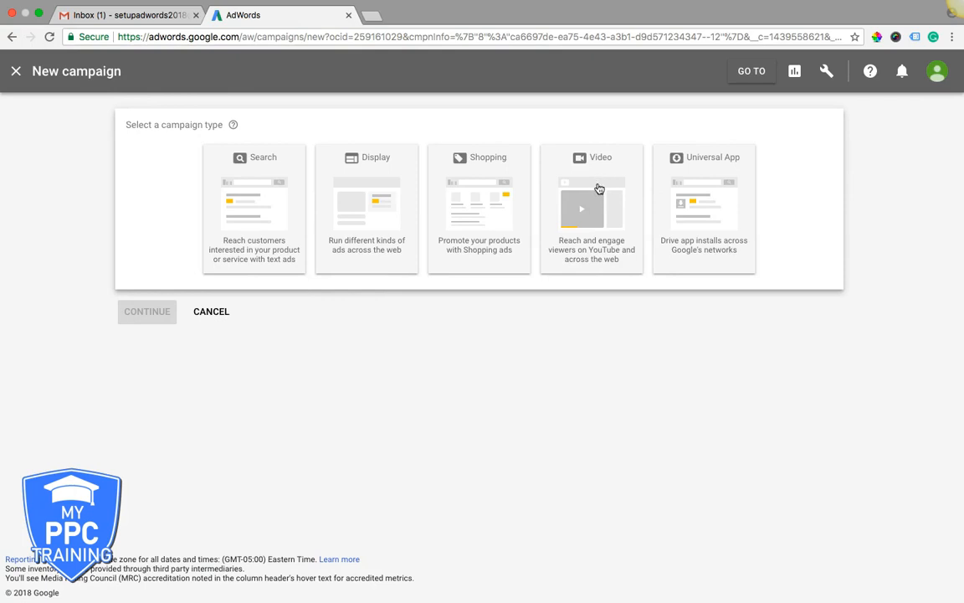
{"action": "mouse_move", "coordinate": [740, 205]}
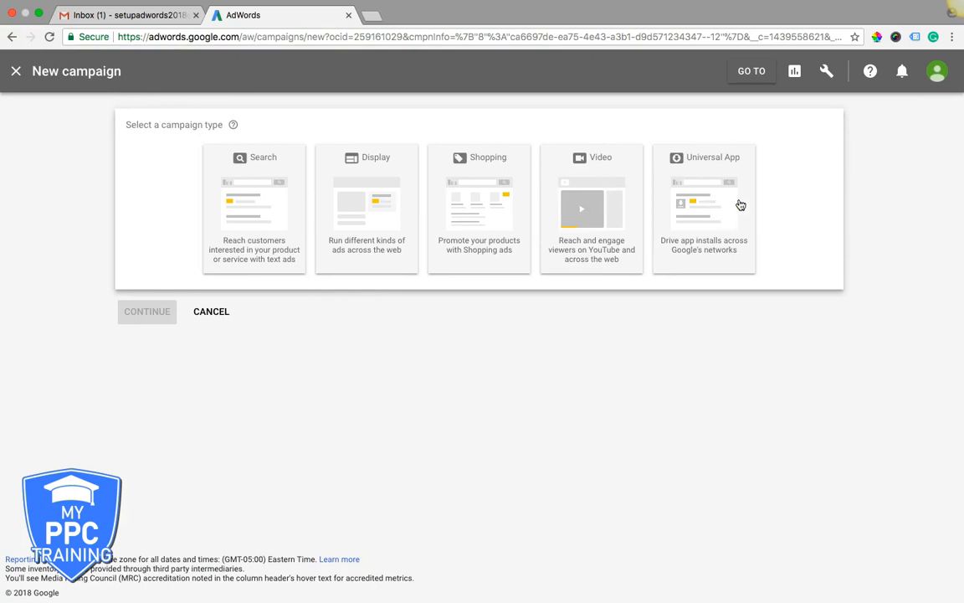
Pick Search type, Leads goal and 'Get website visits', then cancel back to All campaigns
{"action": "left_click", "coordinate": [254, 157]}
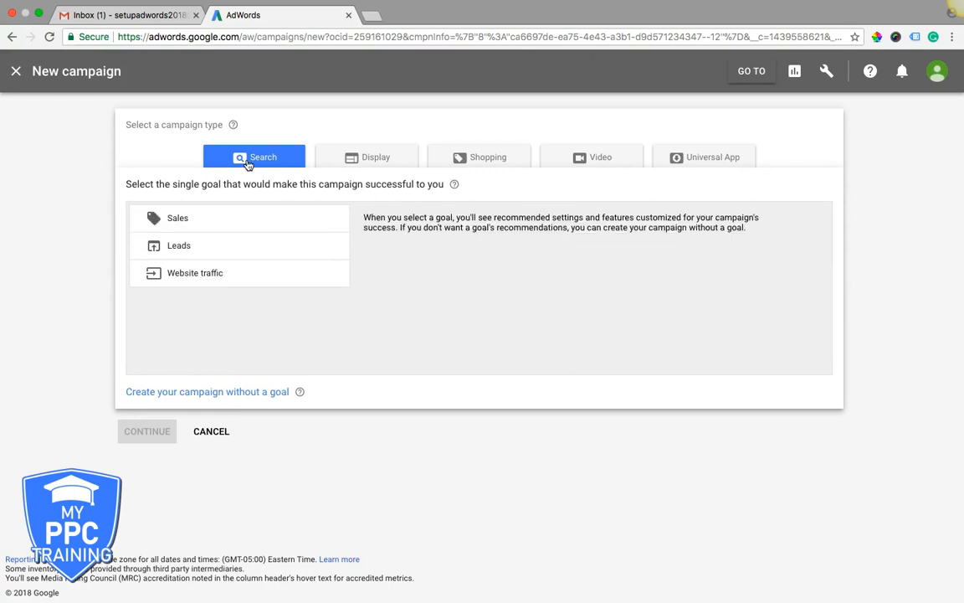
{"action": "left_click", "coordinate": [177, 244]}
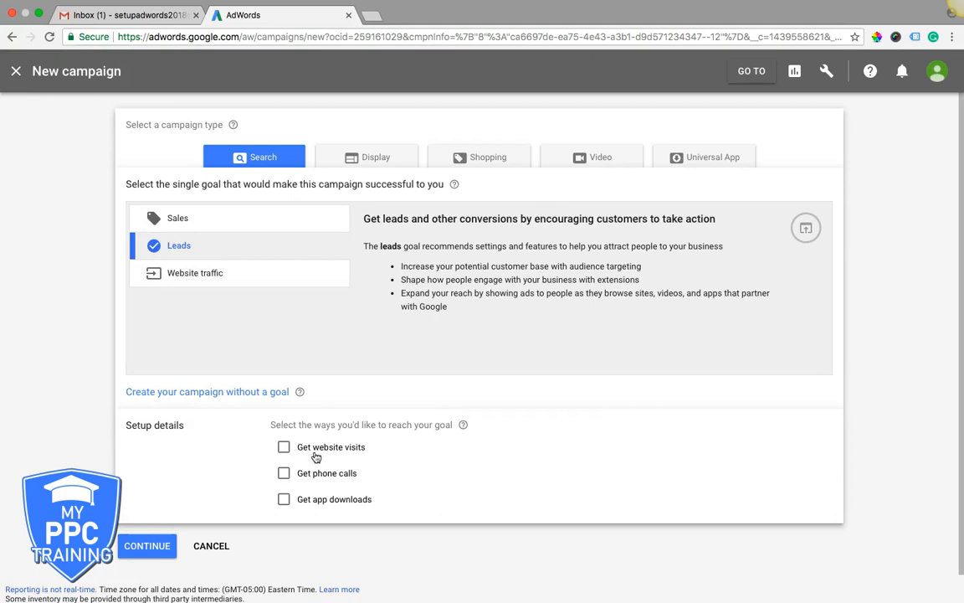
{"action": "mouse_move", "coordinate": [330, 490]}
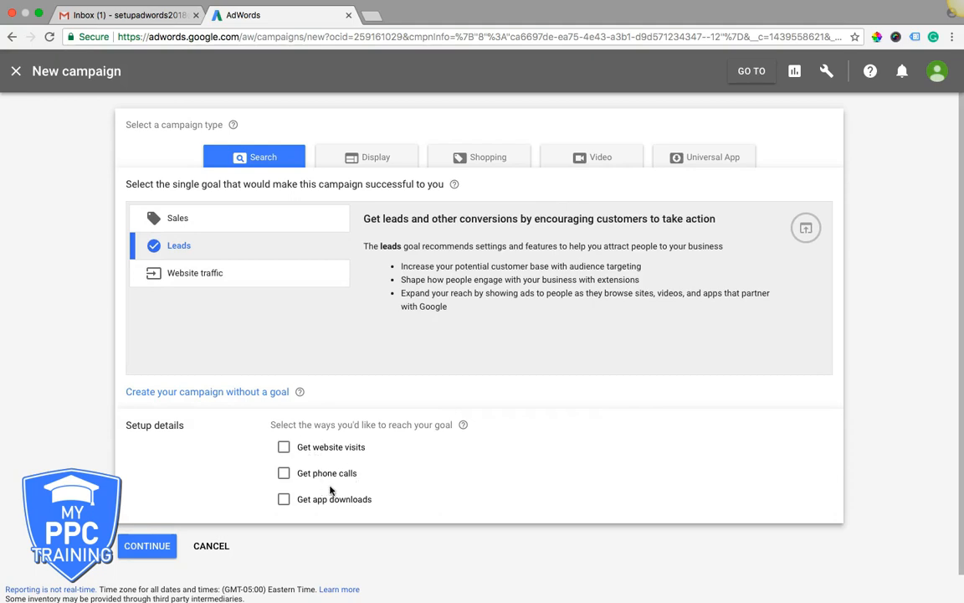
{"action": "mouse_move", "coordinate": [285, 452]}
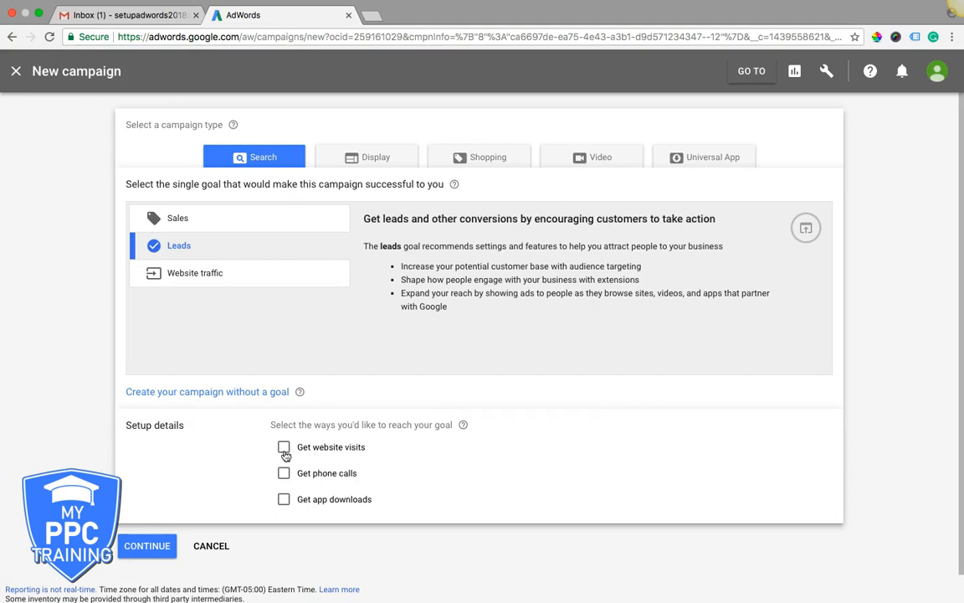
{"action": "left_click", "coordinate": [285, 447]}
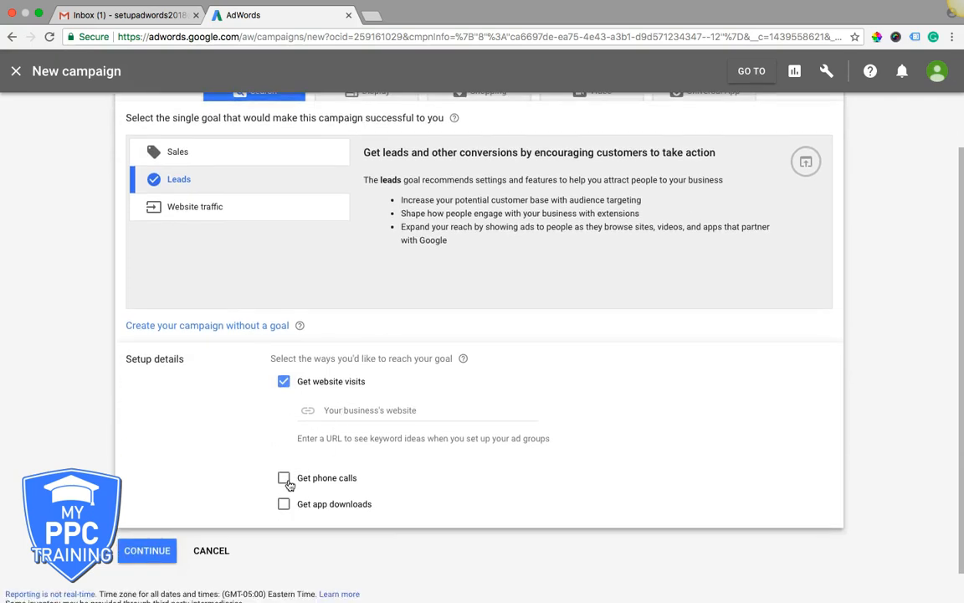
{"action": "left_click", "coordinate": [285, 477]}
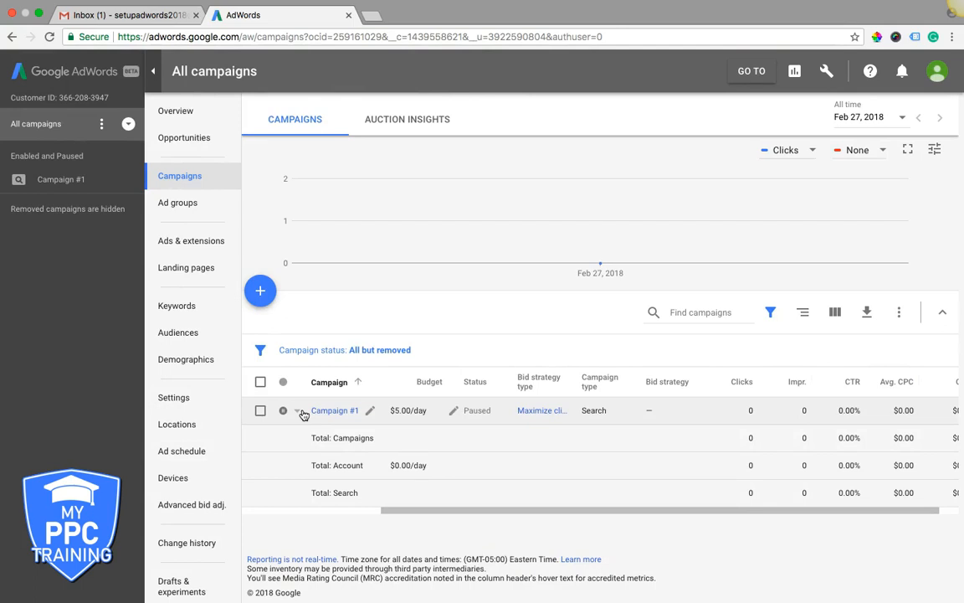
{"action": "mouse_move", "coordinate": [449, 361]}
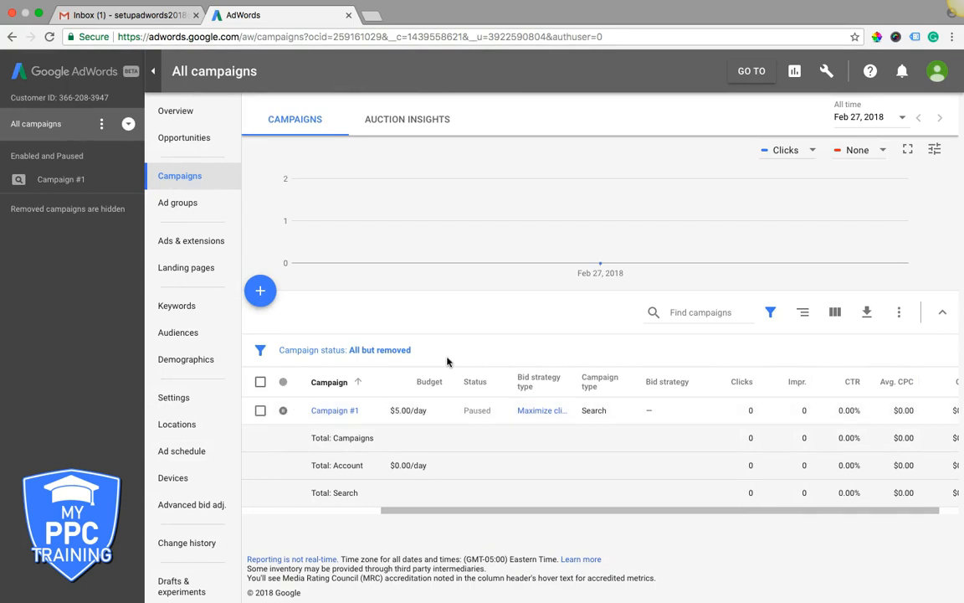
{"action": "mouse_move", "coordinate": [526, 340]}
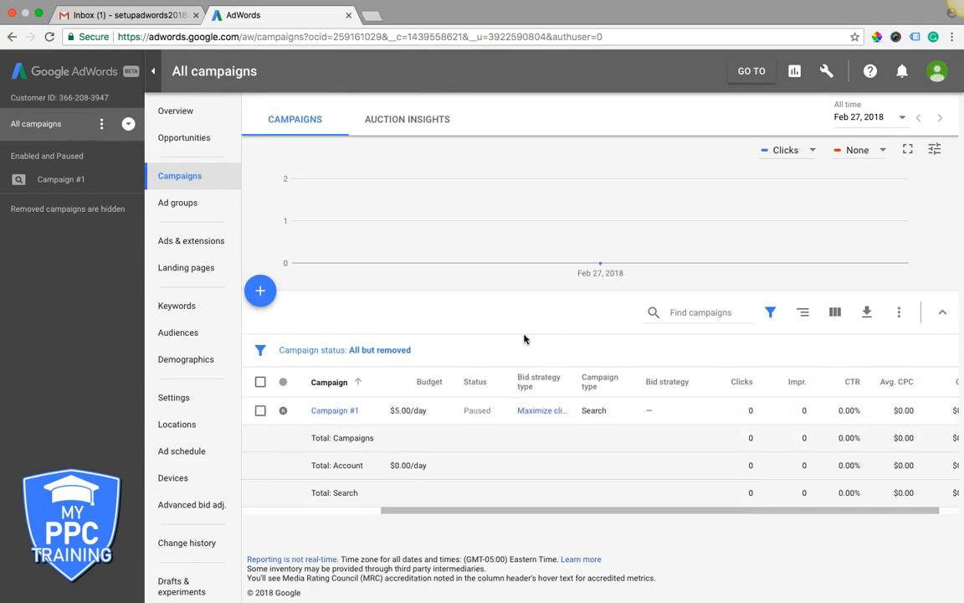
{"action": "mouse_move", "coordinate": [495, 350]}
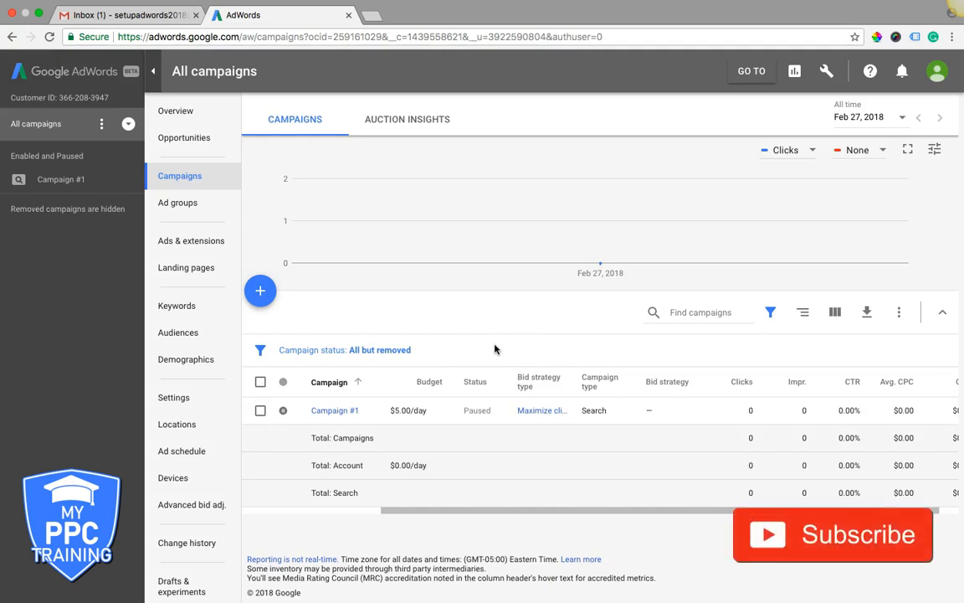
{"action": "mouse_move", "coordinate": [576, 308]}
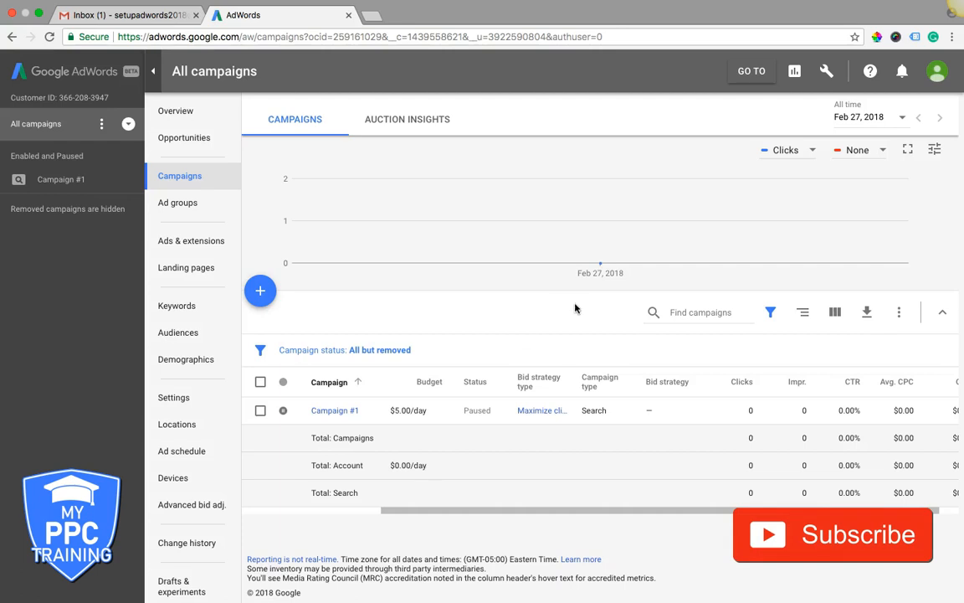
{"action": "mouse_move", "coordinate": [428, 382]}
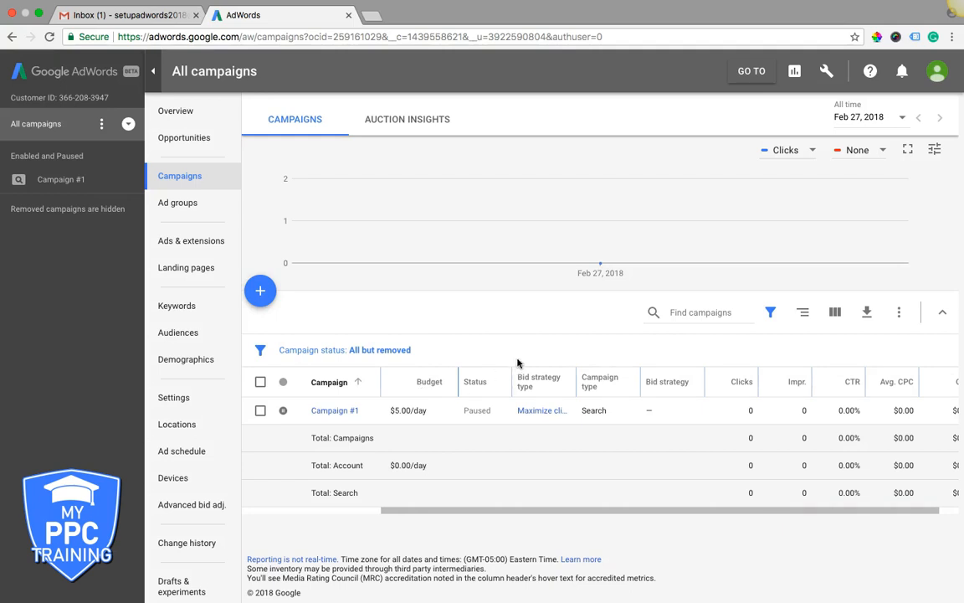
{"action": "mouse_move", "coordinate": [449, 360]}
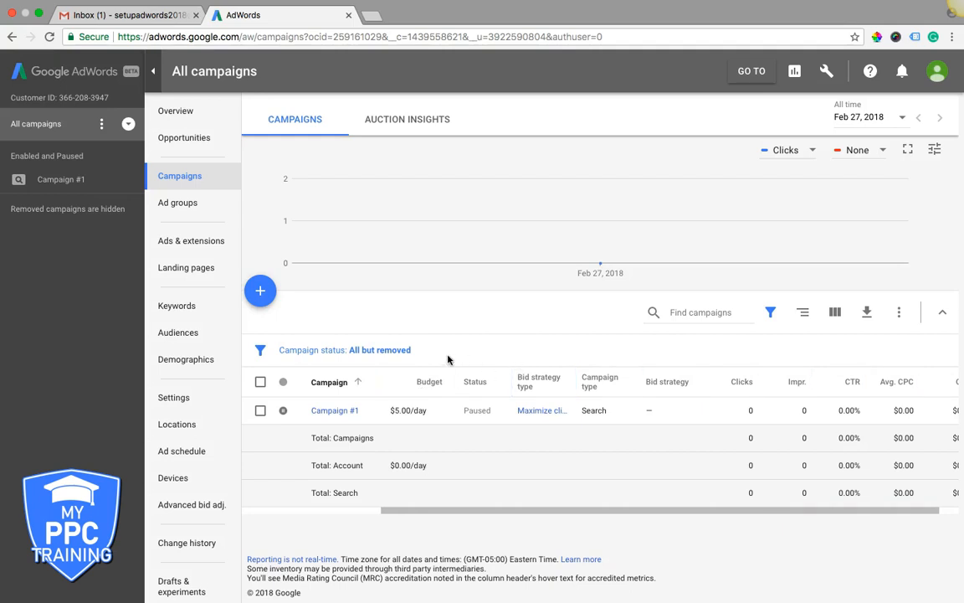
{"action": "mouse_move", "coordinate": [382, 308]}
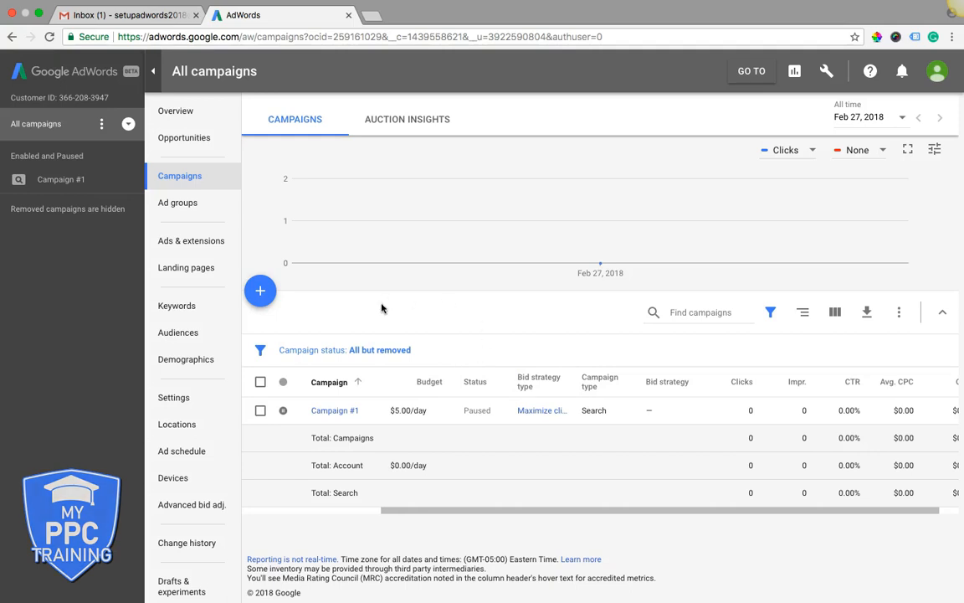
{"action": "mouse_move", "coordinate": [419, 314]}
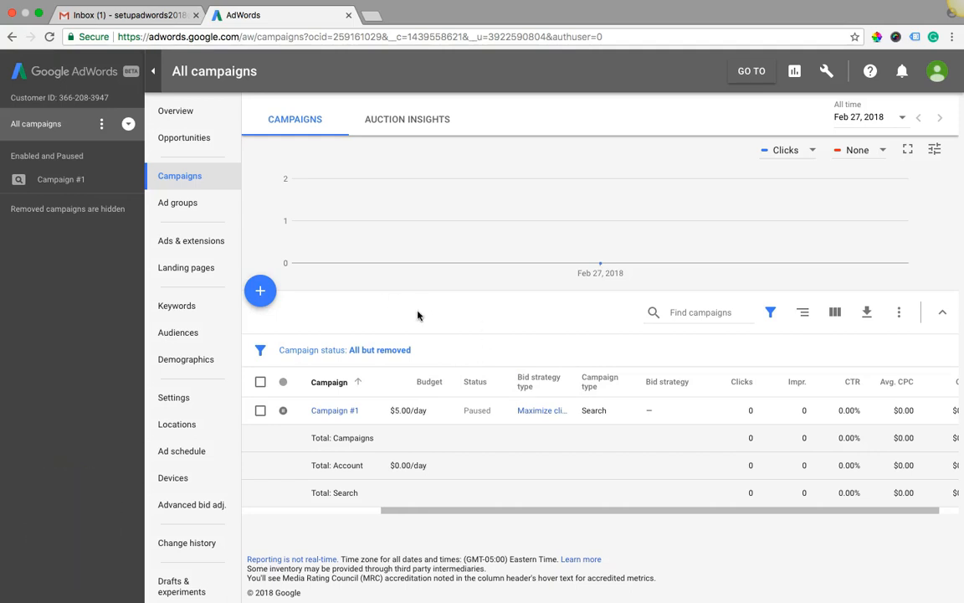